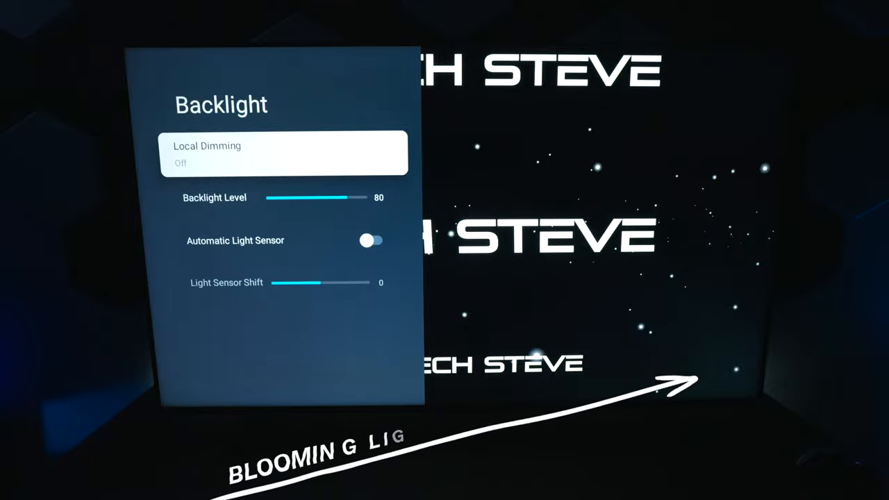
Step: Switch the backlight's Local Dimming setting from On to Off
{"action": "left_click", "coordinate": [283, 153]}
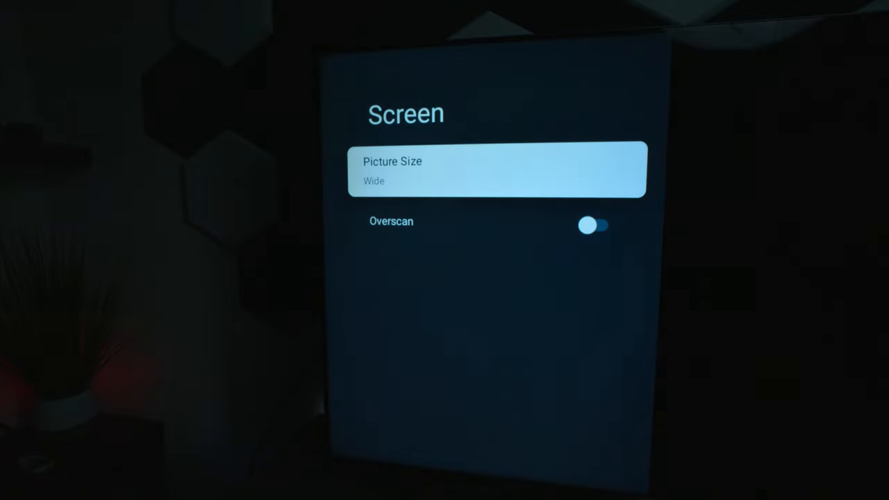
Step: Return to the main Menu and bring up HDMI Format, currently set to Enhanced format
{"action": "key", "text": "Back"}
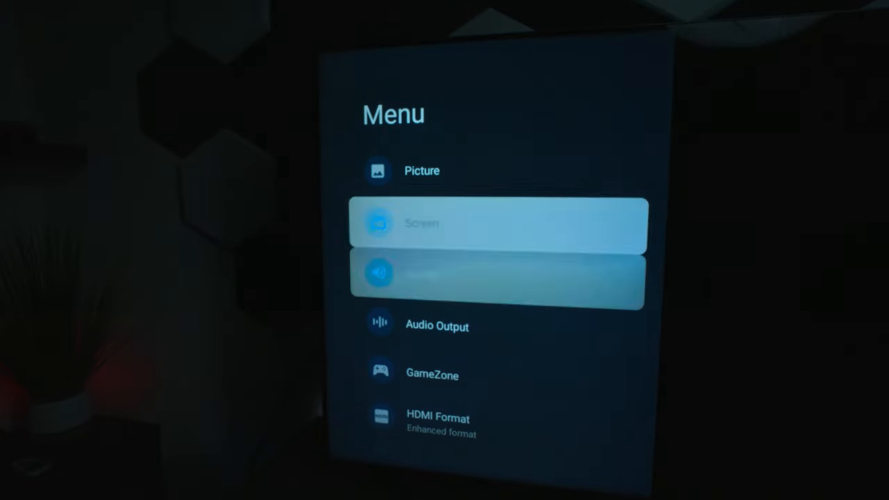
{"action": "scroll", "scroll_direction": "down", "scroll_amount": 3}
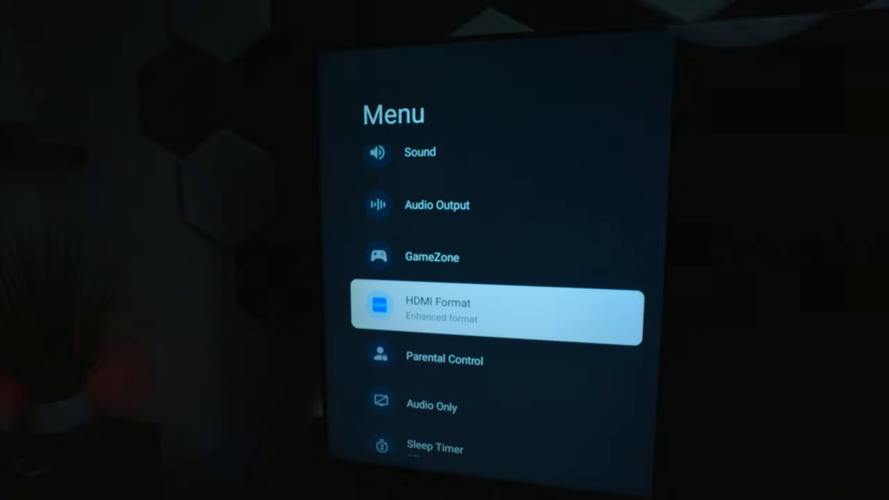
{"action": "left_click", "coordinate": [498, 317]}
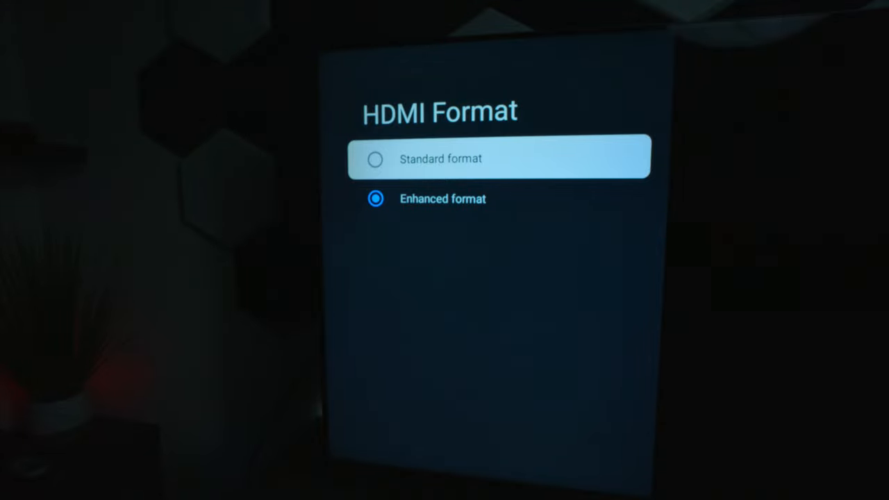